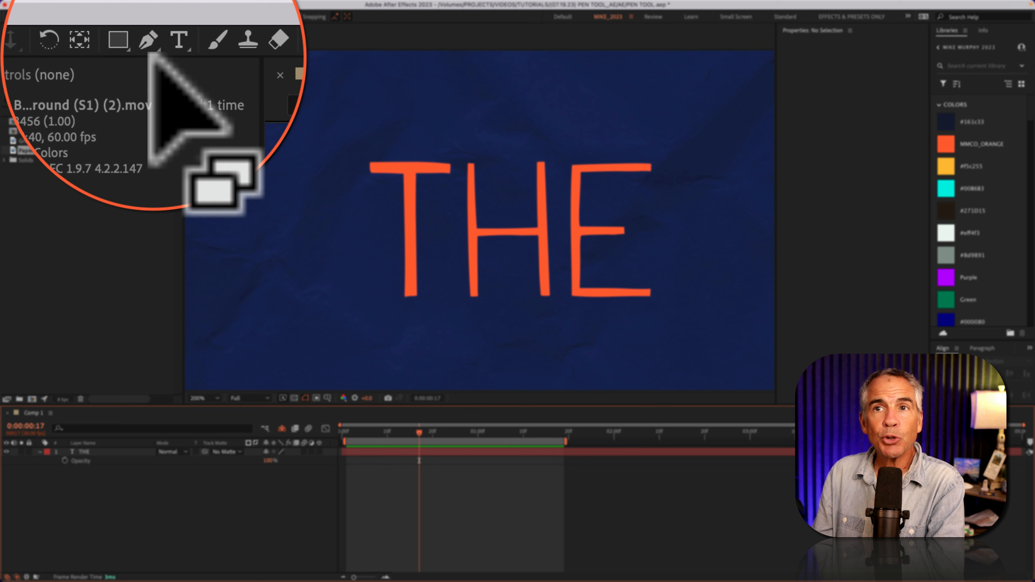
# Step: Make the basic Pen tool active with no fill and a 5 px cyan stroke
pyautogui.click(149, 41)
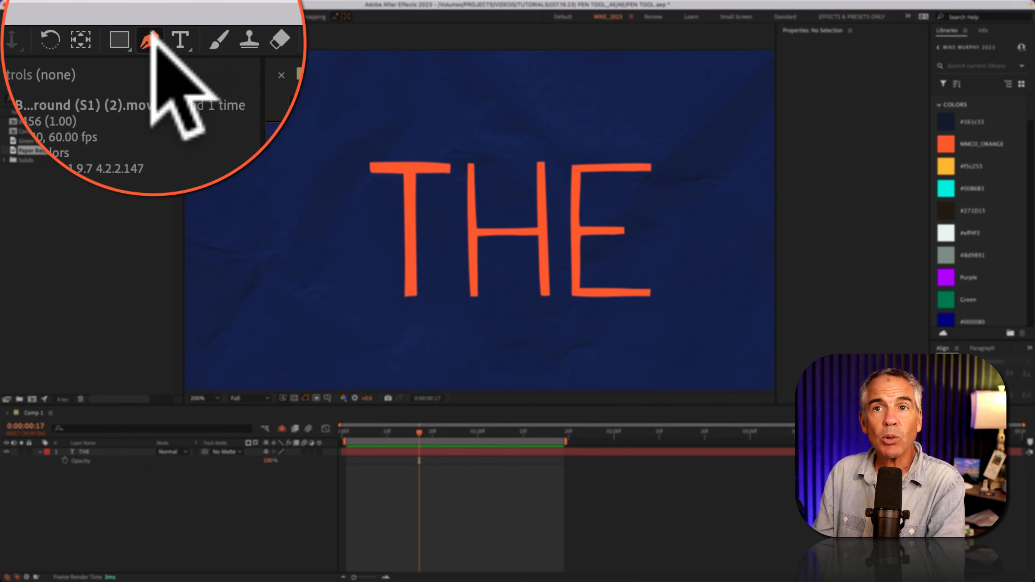
pyautogui.click(151, 40)
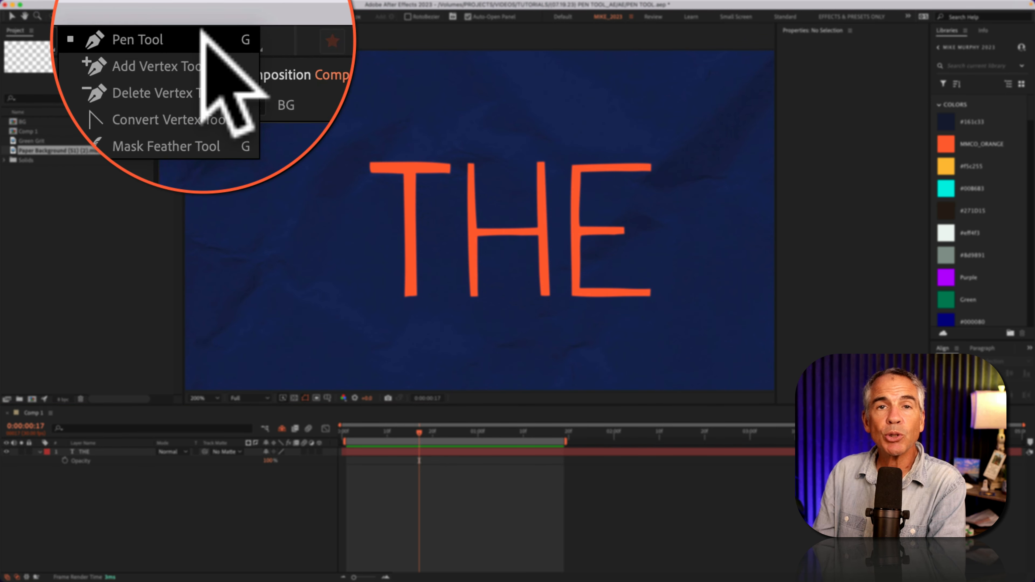
pyautogui.click(137, 40)
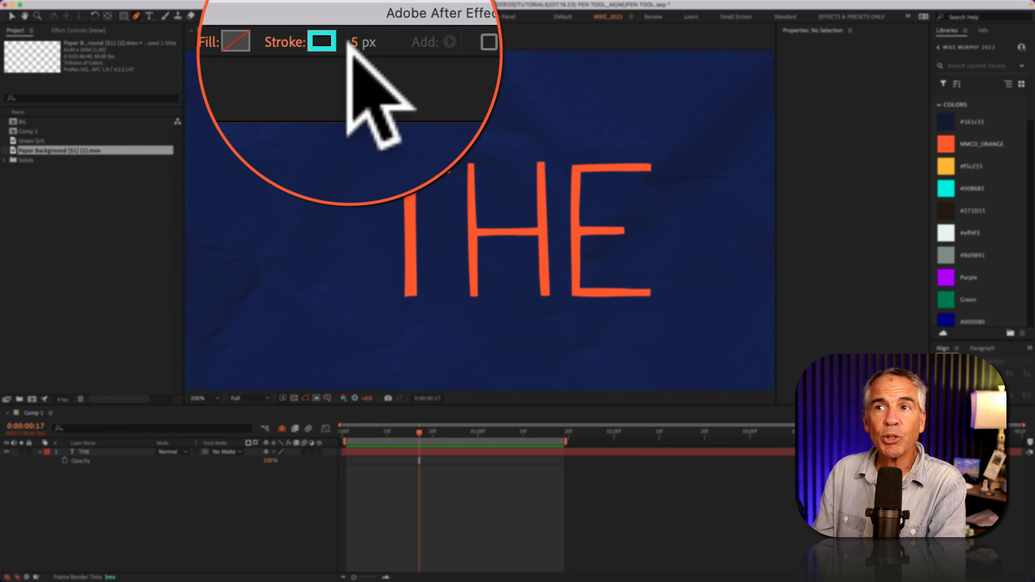
pyautogui.click(322, 41)
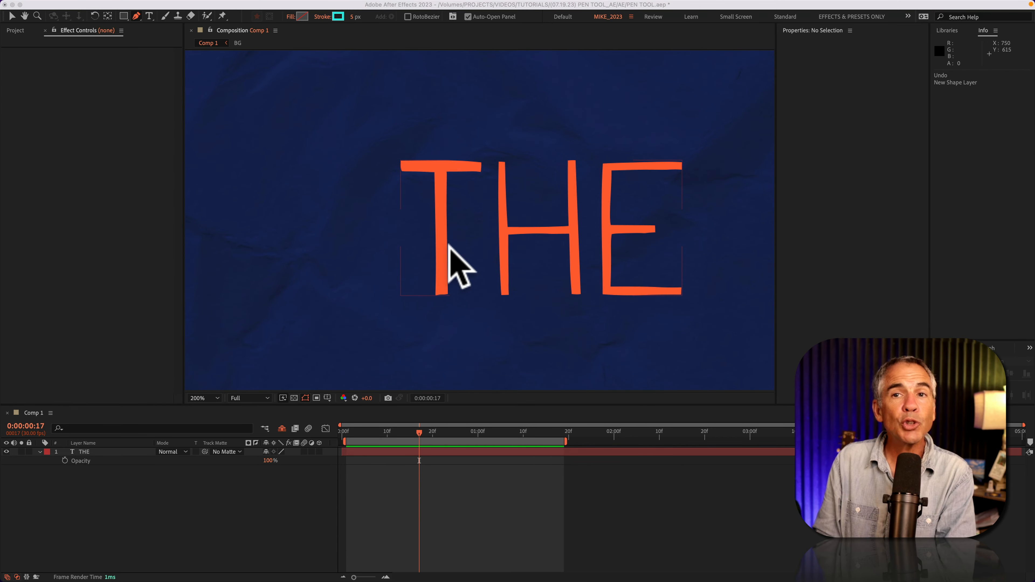
# Step: Start a cyan path at the T's top bar, creating Shape Layer 2
pyautogui.click(201, 398)
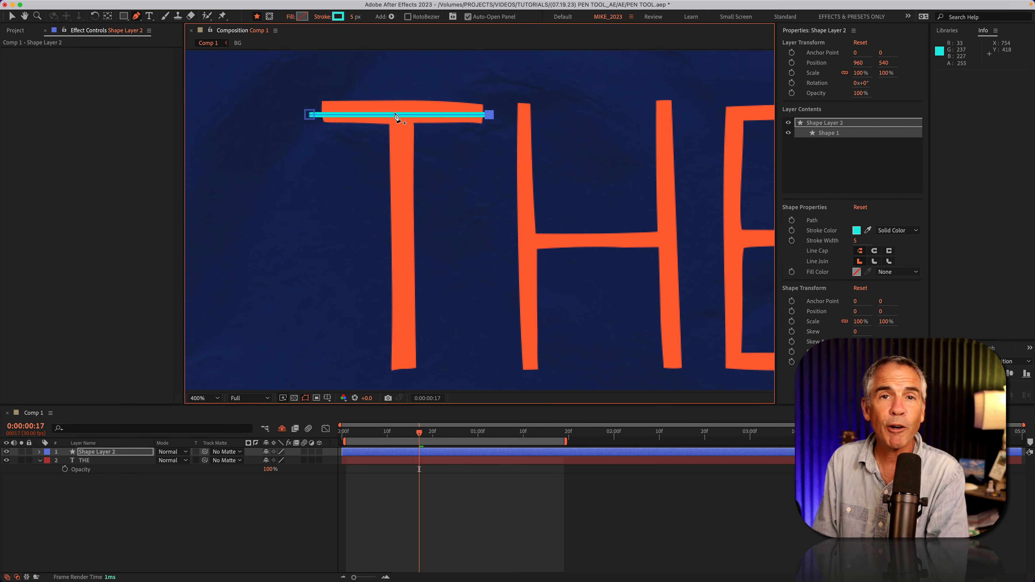
pyautogui.moveTo(412, 346)
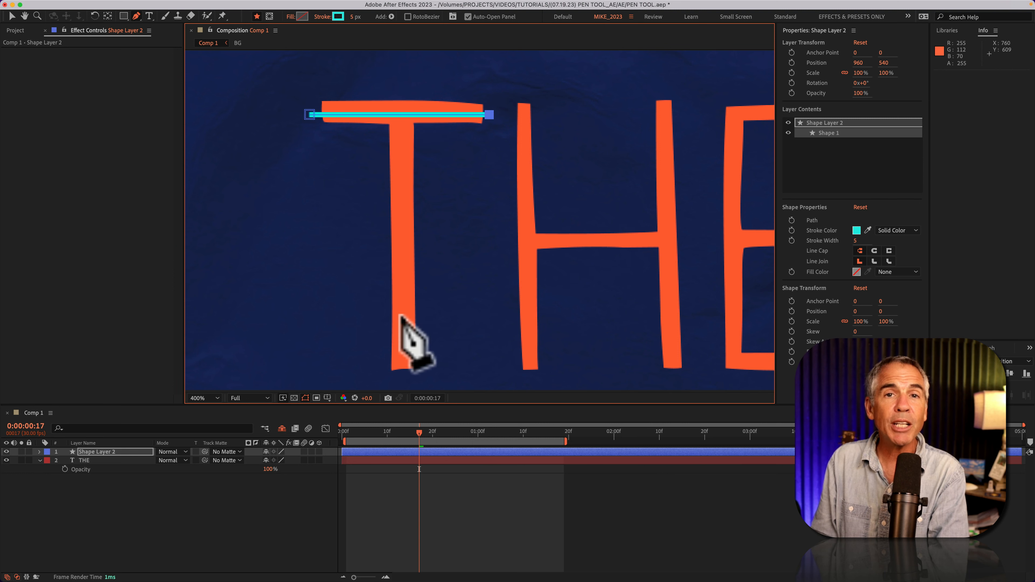
pyautogui.moveTo(416, 277)
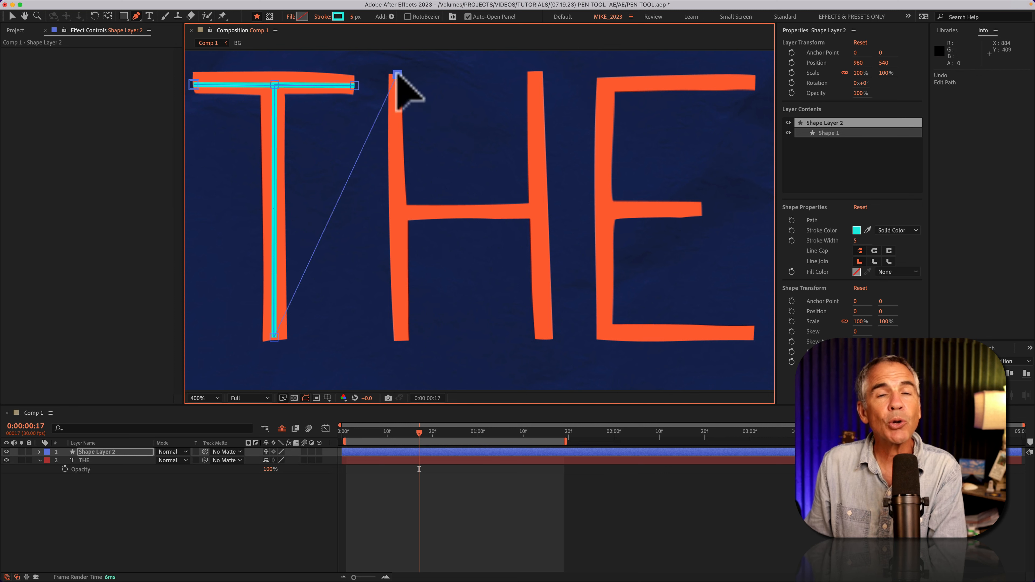
# Step: Remove the stray segment to the H and reselect the T stem's bottom end
pyautogui.click(396, 73)
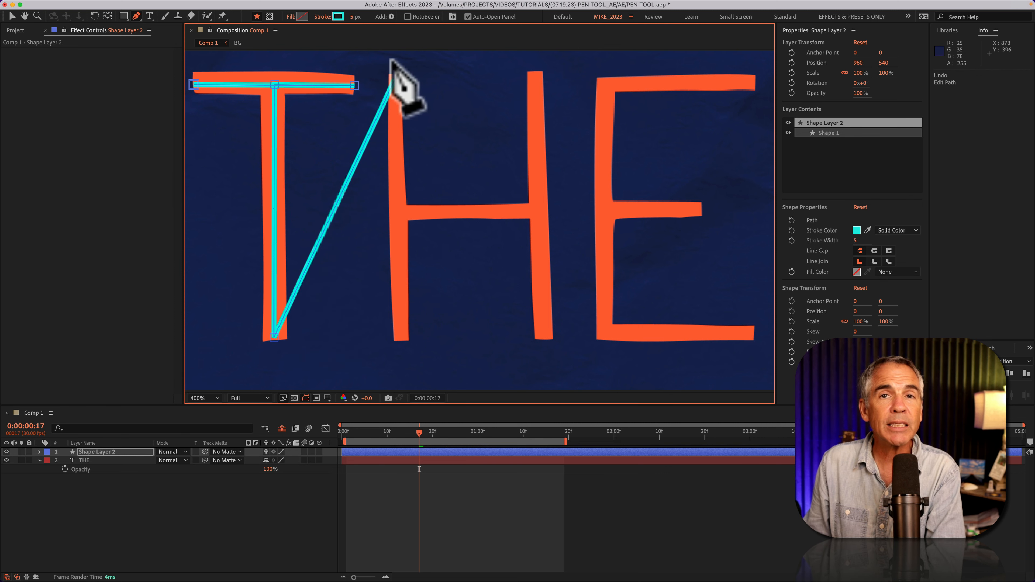
pyautogui.moveTo(333, 258)
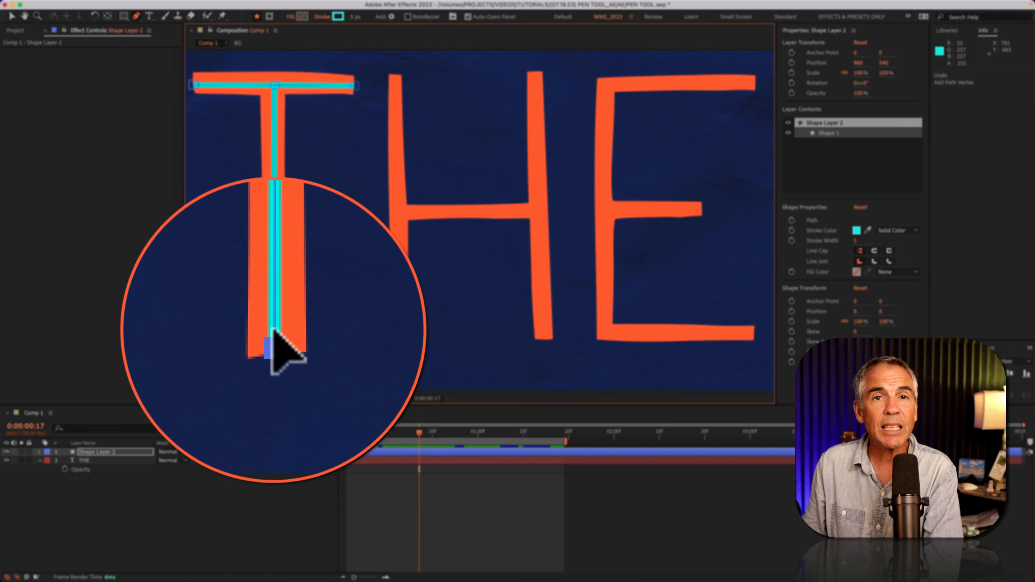
pyautogui.click(272, 327)
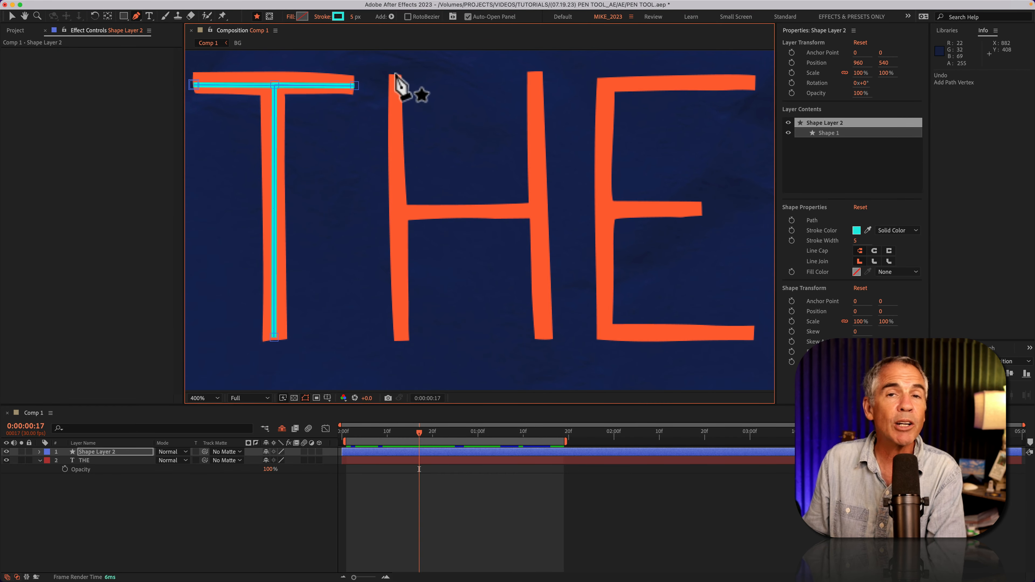
# Step: Begin a separate cyan path at the top of the H's left stem
pyautogui.click(396, 76)
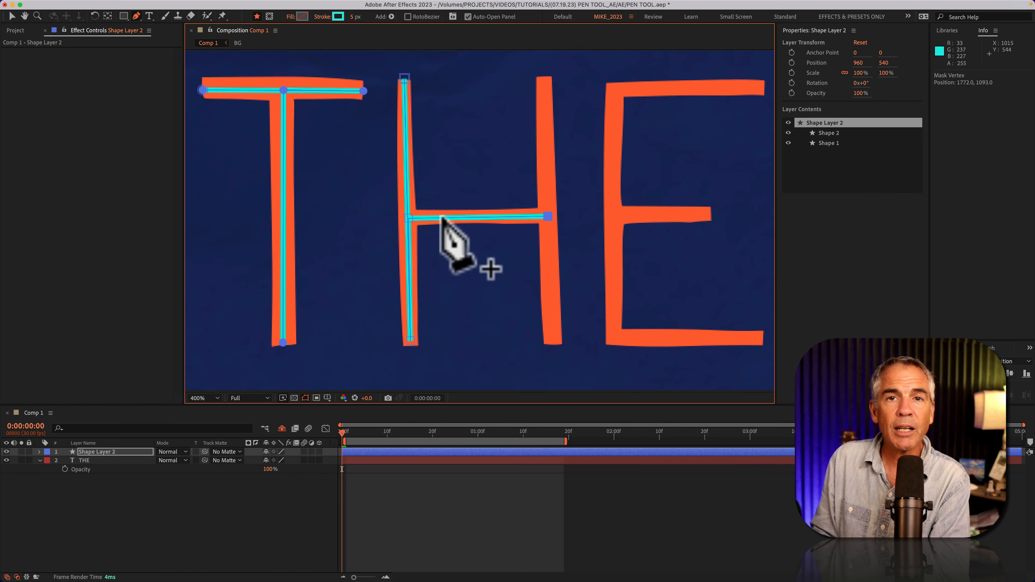
pyautogui.moveTo(538, 118)
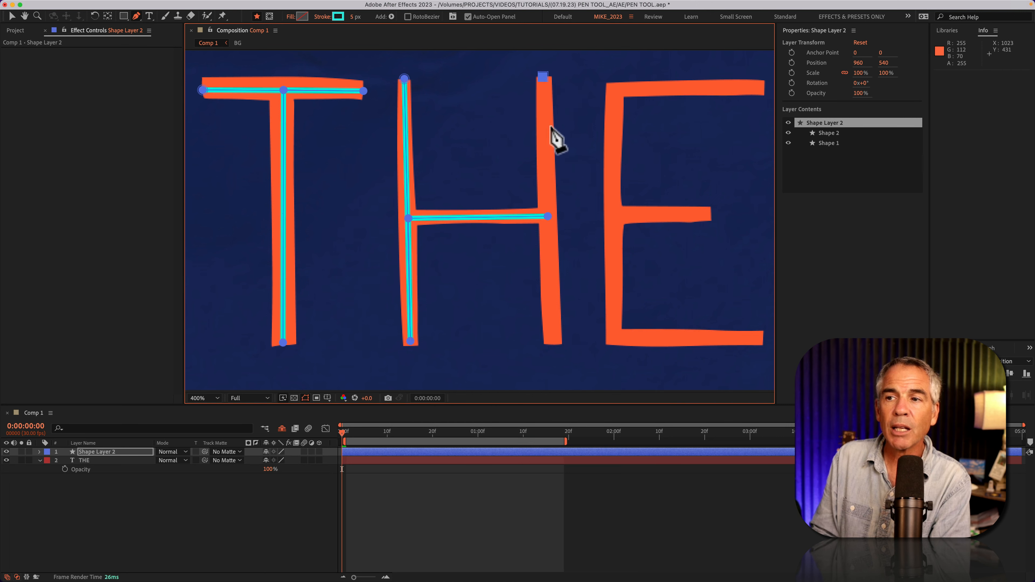
# Step: Finish the H's right stem, trace the E's middle bar, and select Shape Layer 2 showing all five paths
pyautogui.click(553, 342)
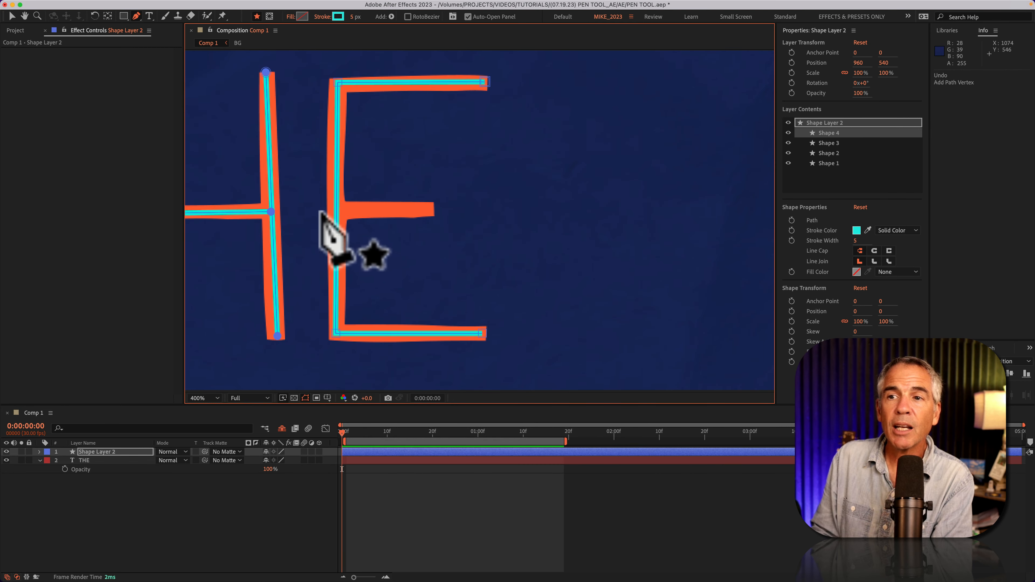
pyautogui.click(336, 208)
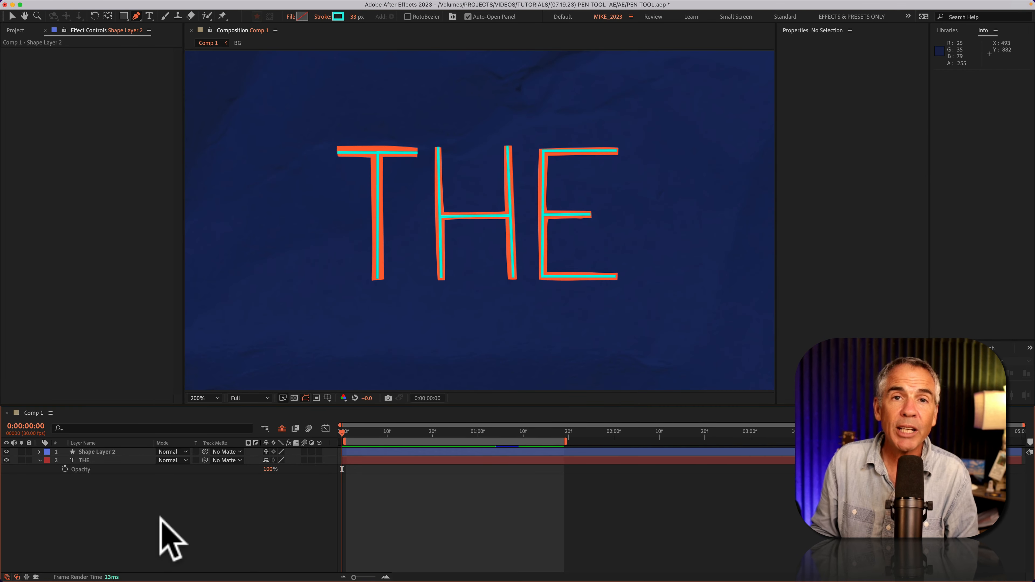
pyautogui.click(96, 451)
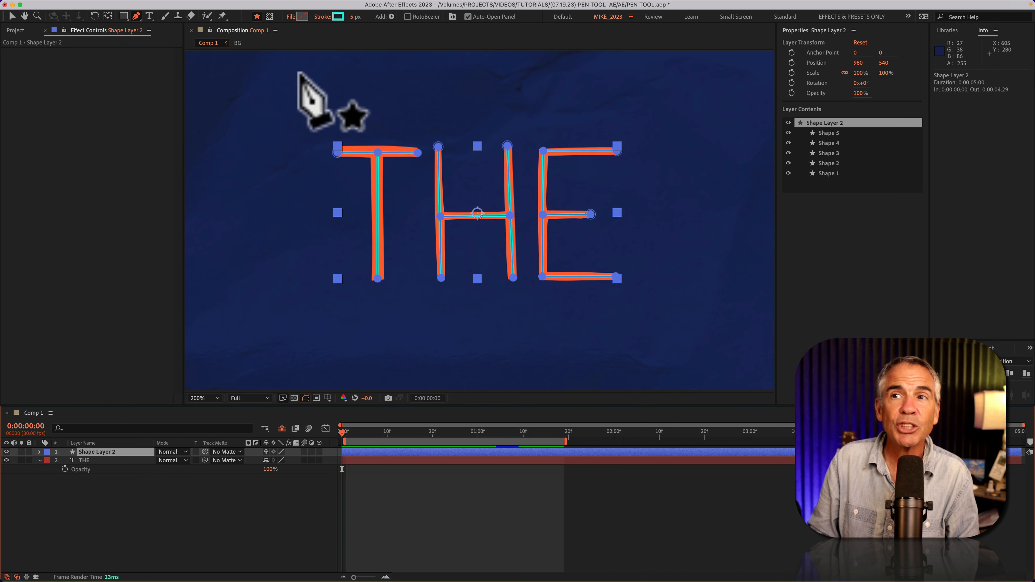